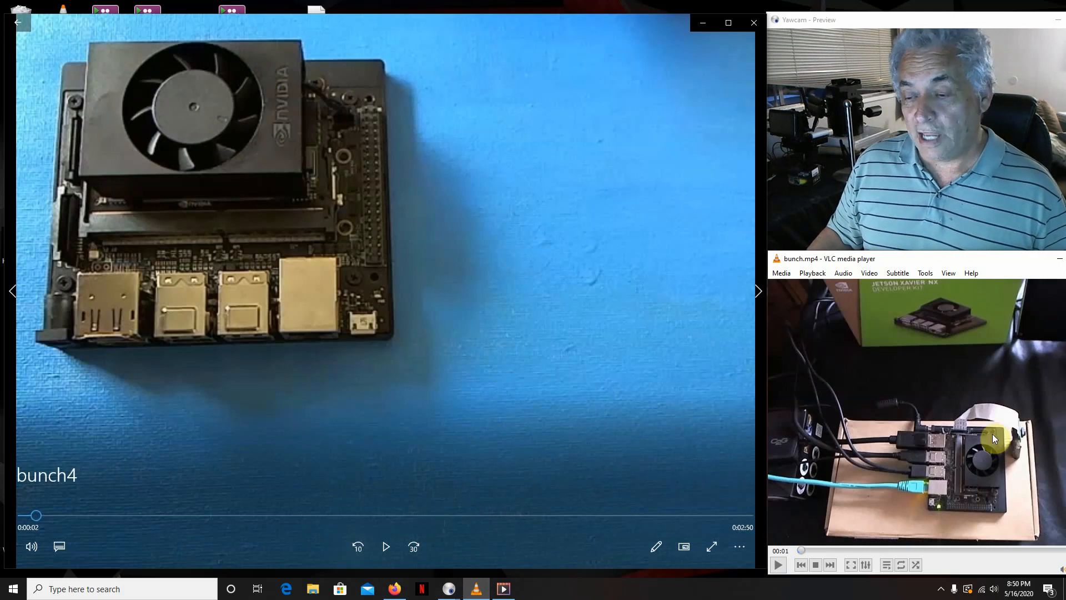
mouse_move(920, 464)
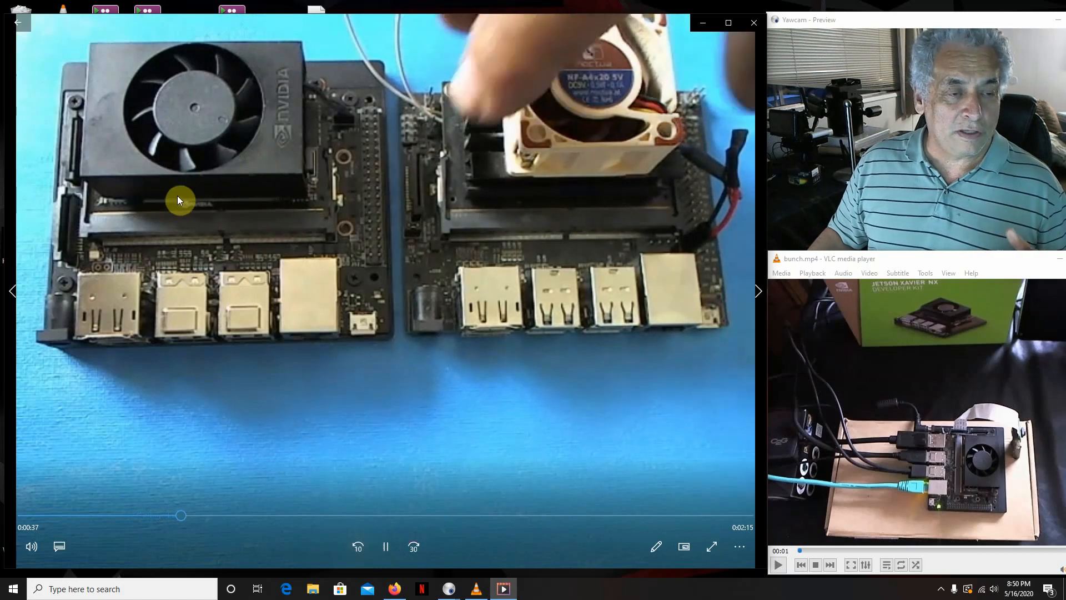
mouse_move(304, 141)
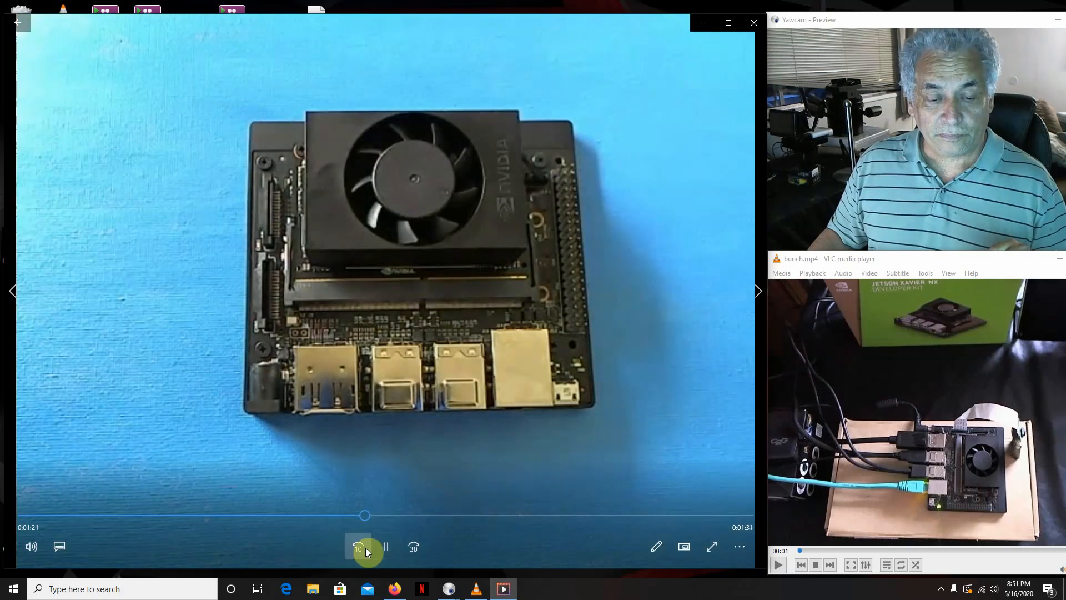
Play the bunch4 clip through the board's underside and port shots toward its 2:52 end.
left_click(385, 547)
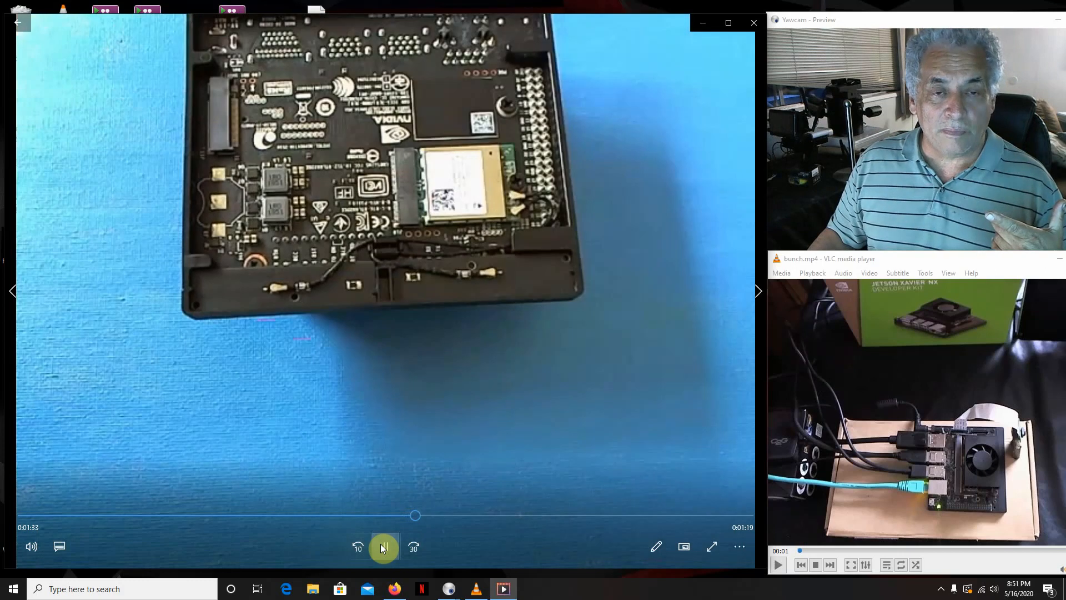
left_click(384, 548)
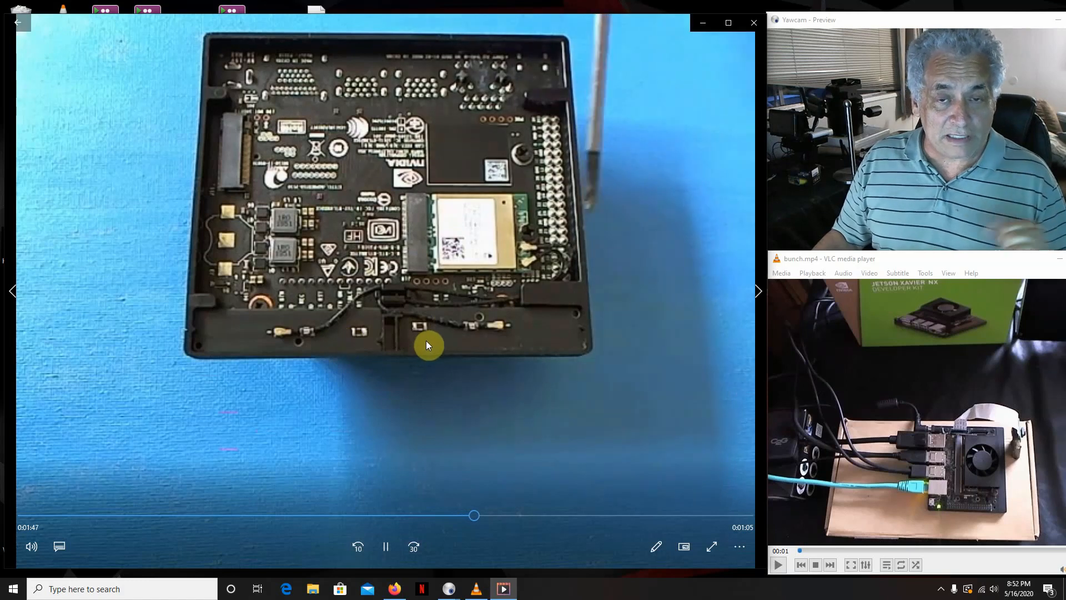
mouse_move(424, 361)
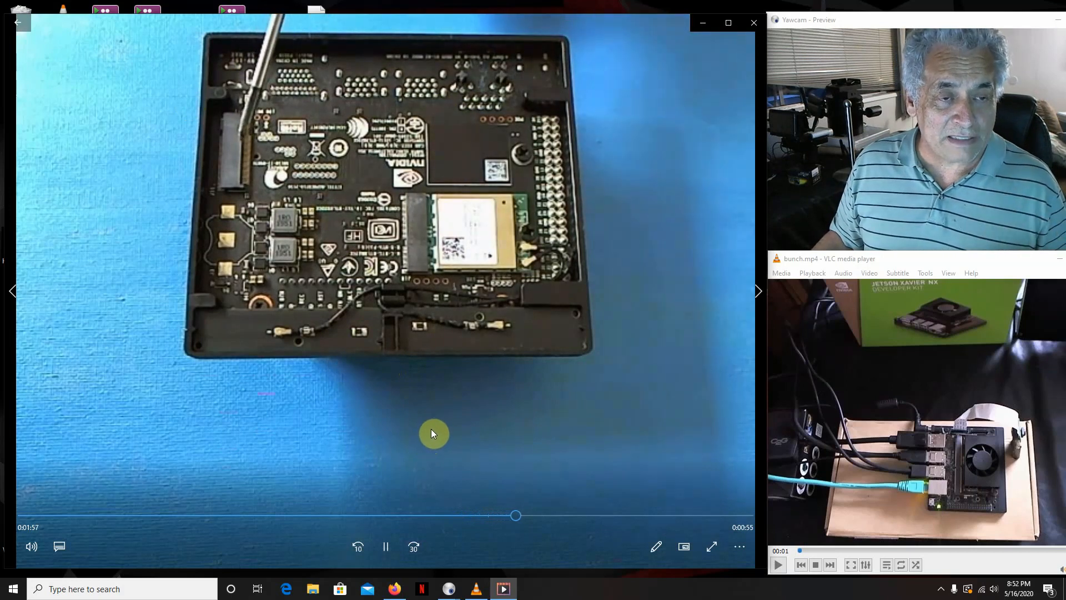
mouse_move(407, 332)
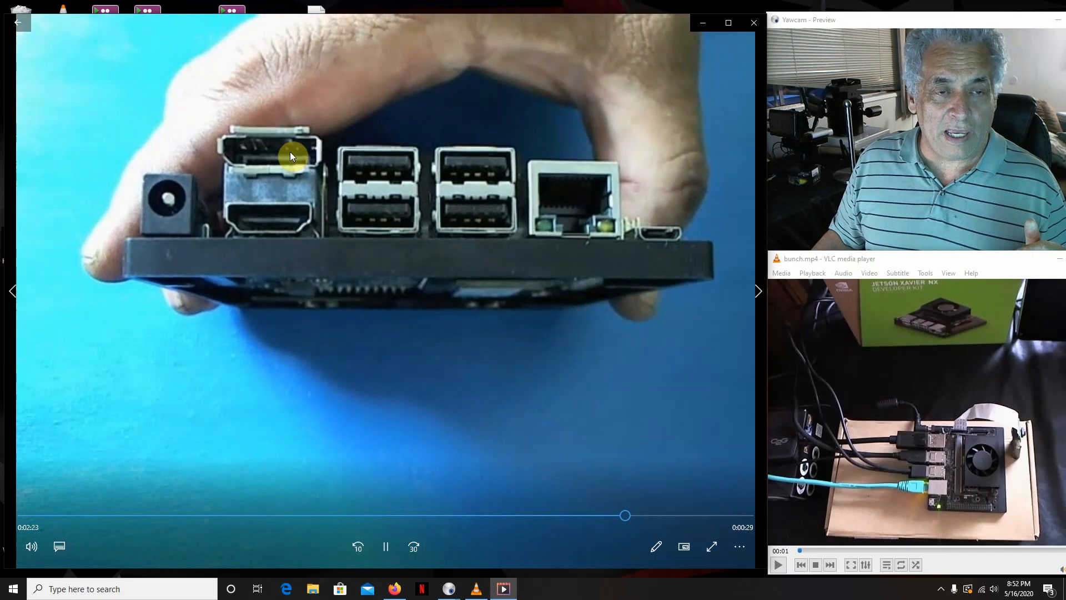
mouse_move(491, 181)
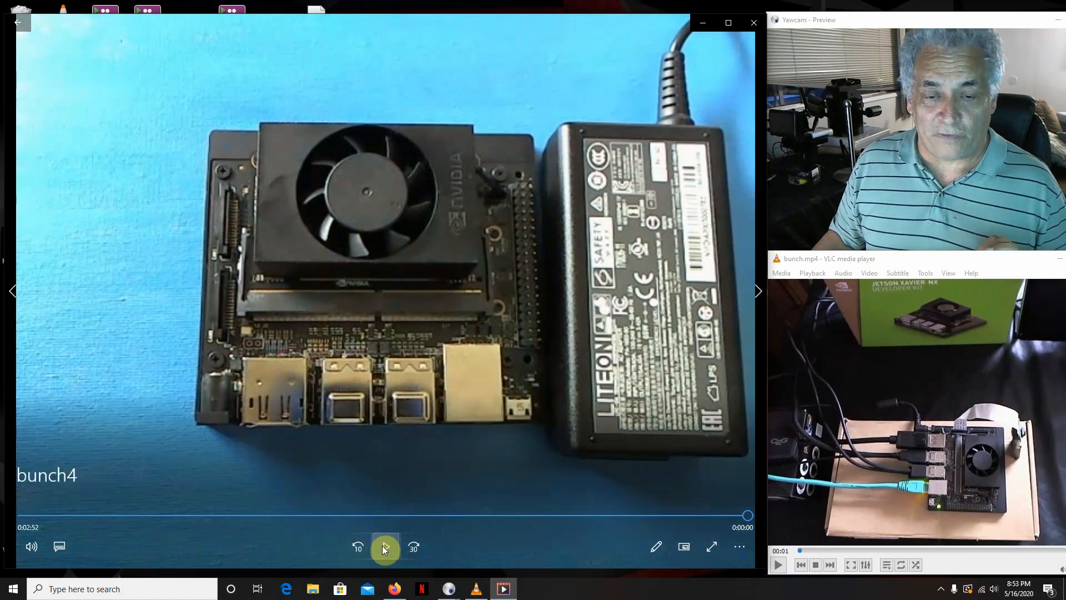
Restart bunch4 and pause it near its start, then start bunch.mp4 playing in VLC.
left_click(386, 547)
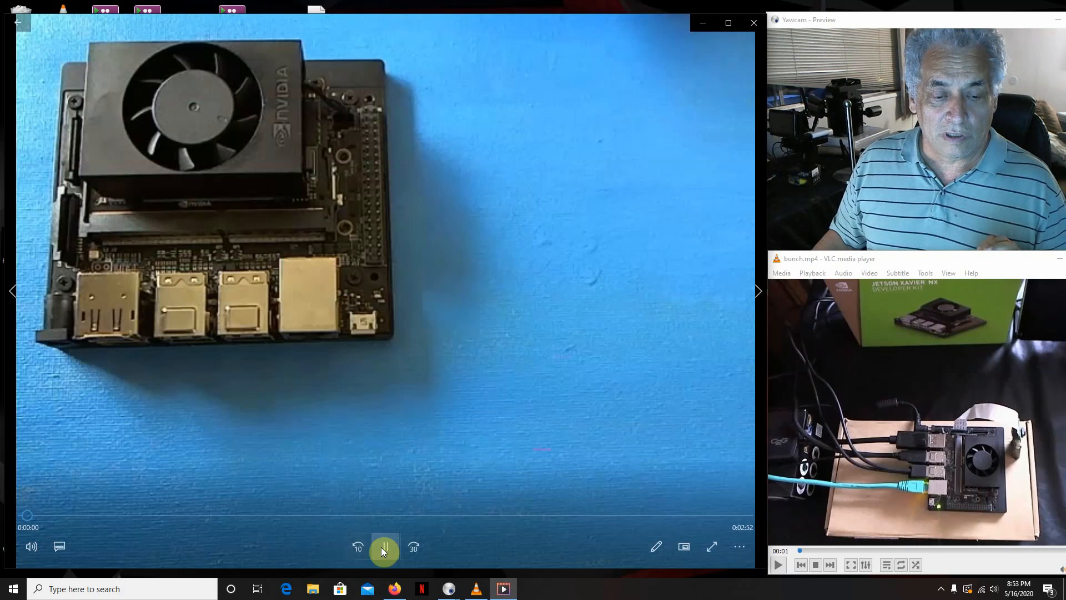
left_click(386, 549)
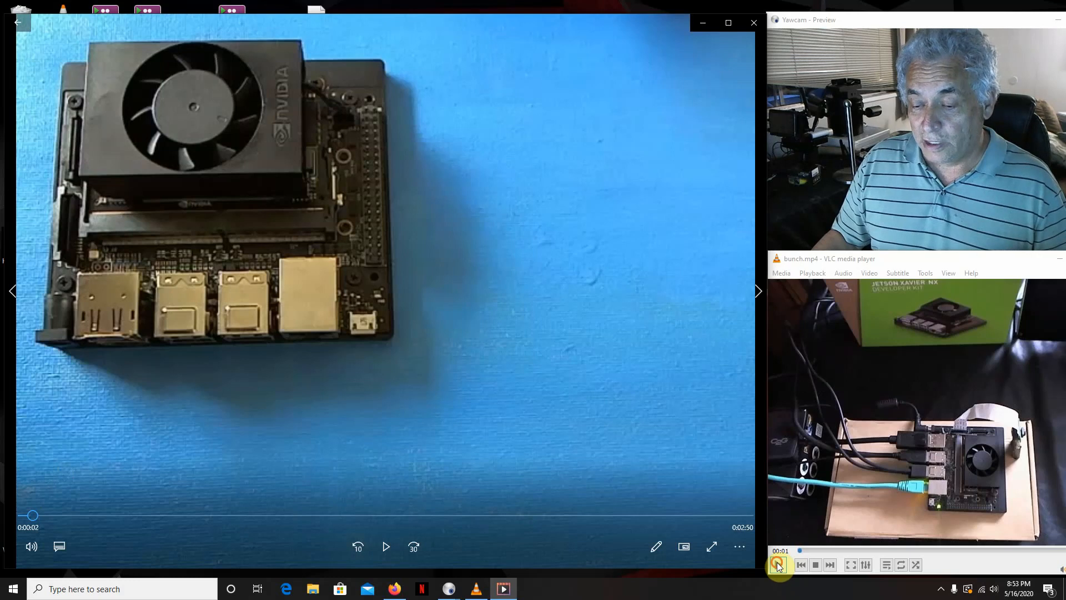
left_click(778, 564)
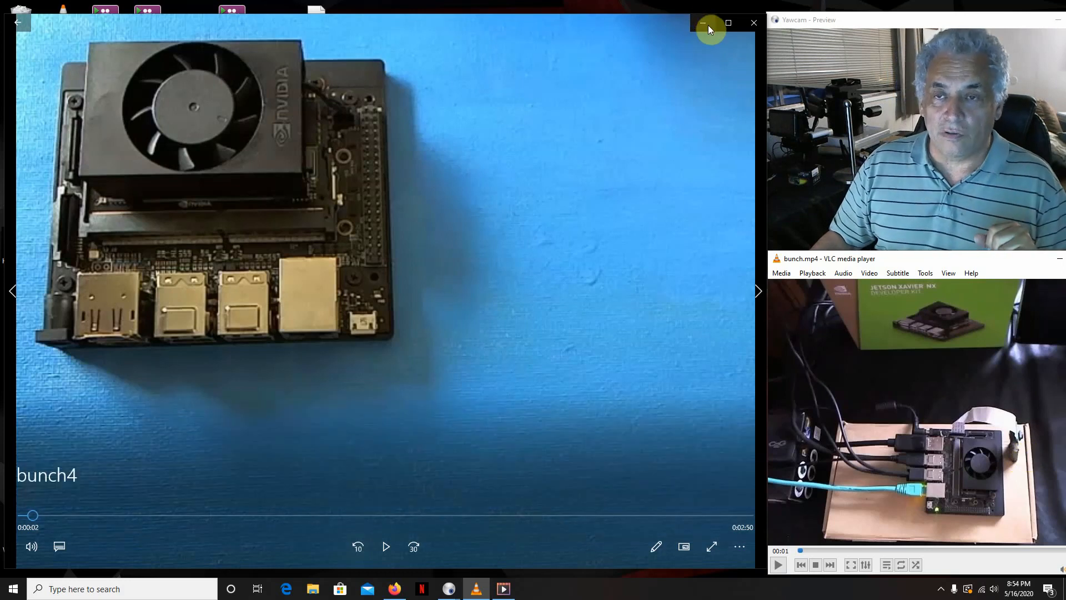
Minimize the player and open the bunch video file from the desktop.
left_click(708, 24)
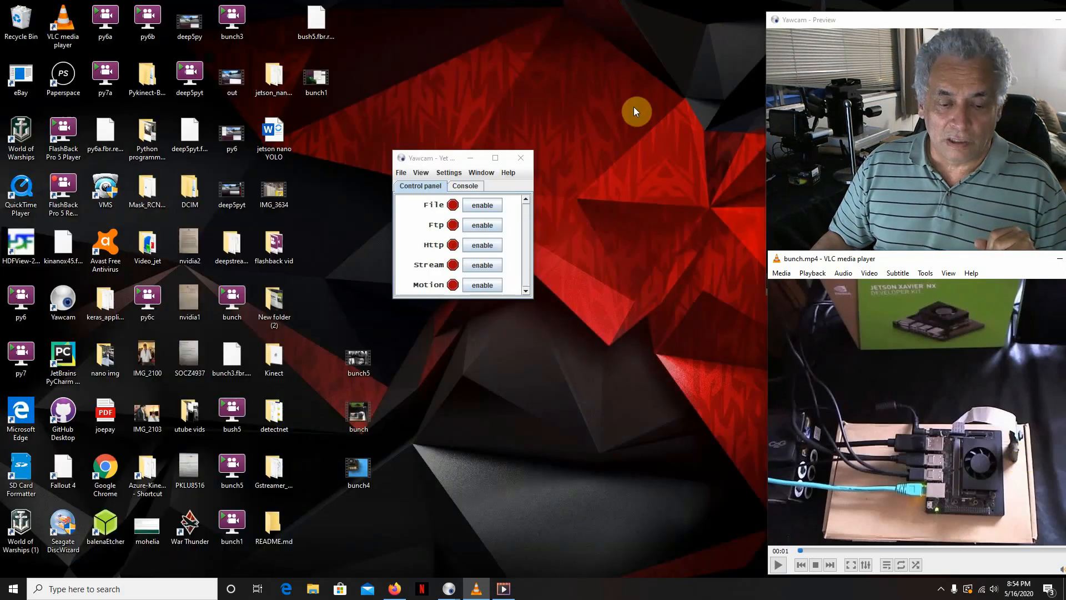
left_click(358, 358)
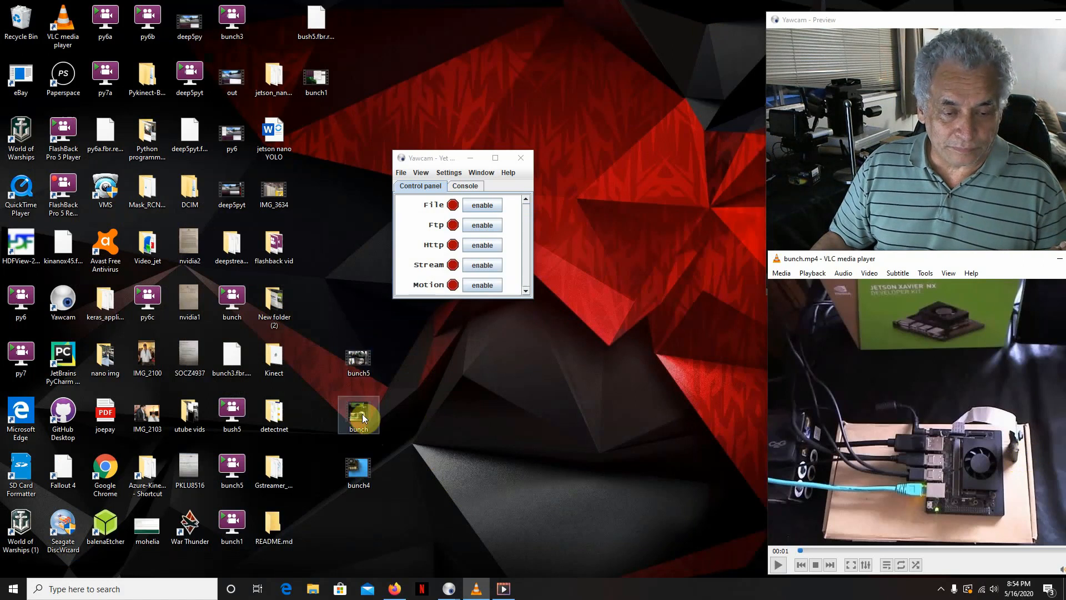
double_click(358, 412)
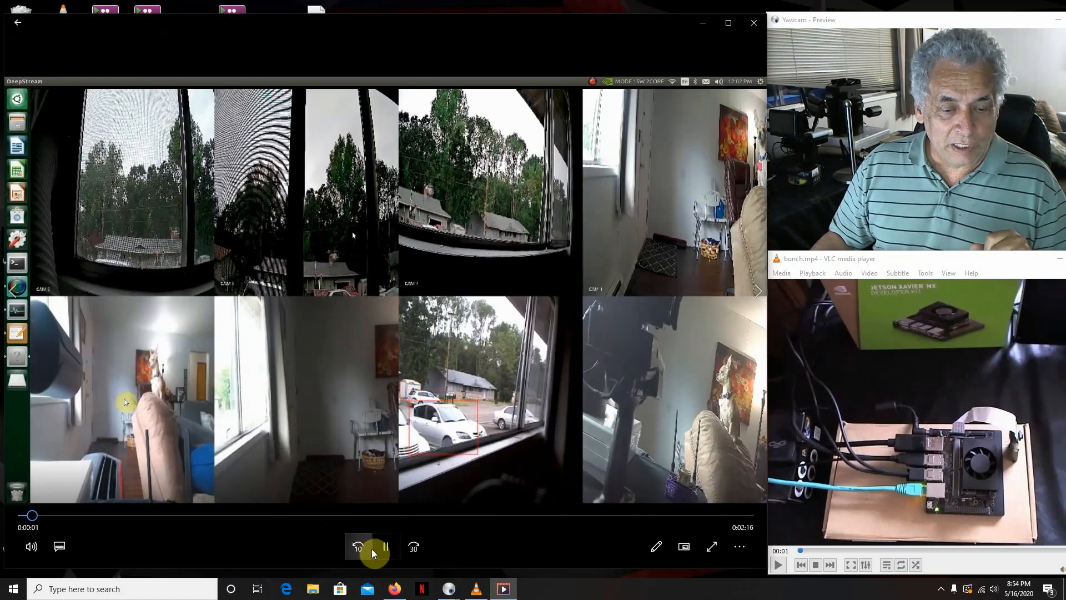
Play the multi-camera DeepStream grid recording, then pause it around 0:45.
left_click(386, 549)
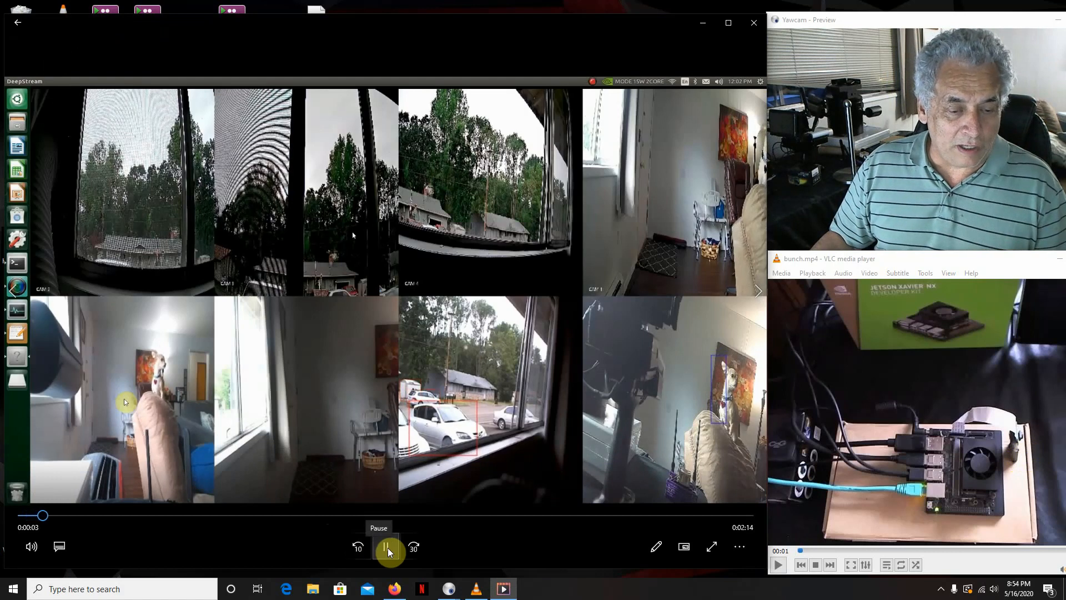
left_click(386, 547)
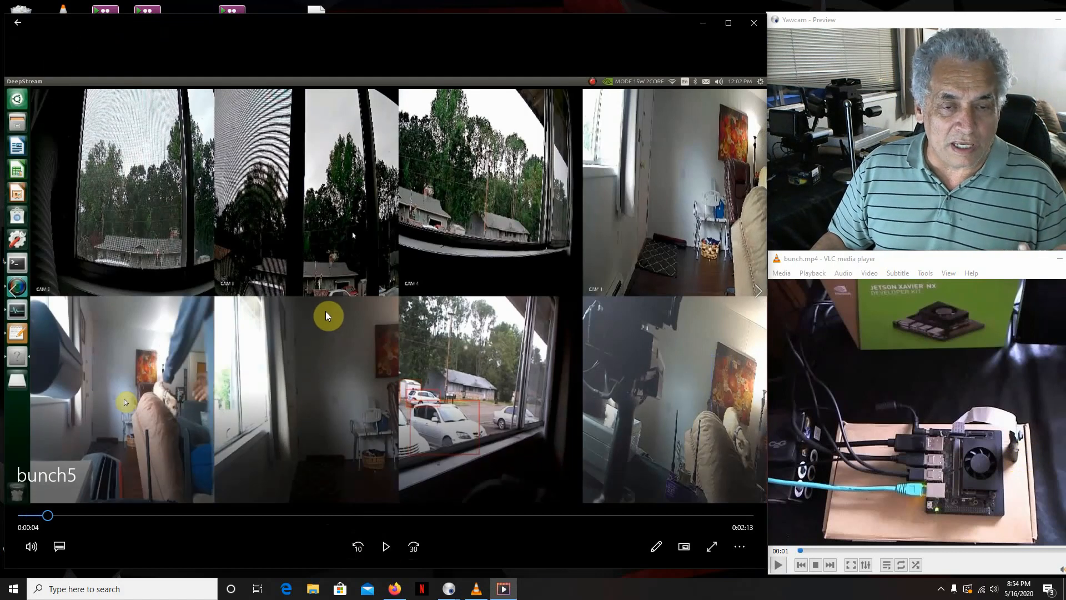
mouse_move(332, 304)
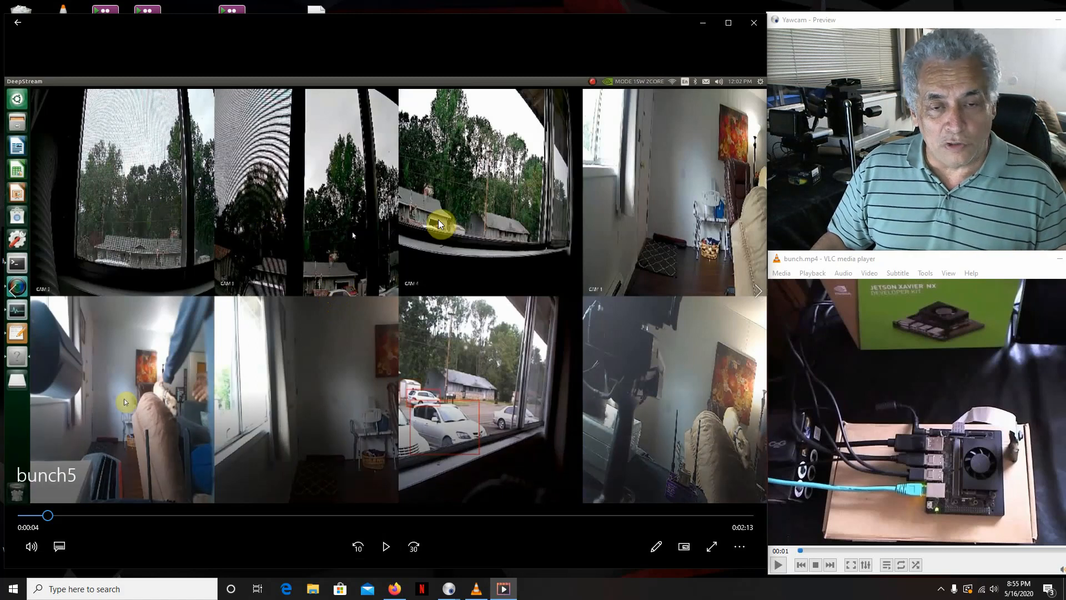
mouse_move(639, 196)
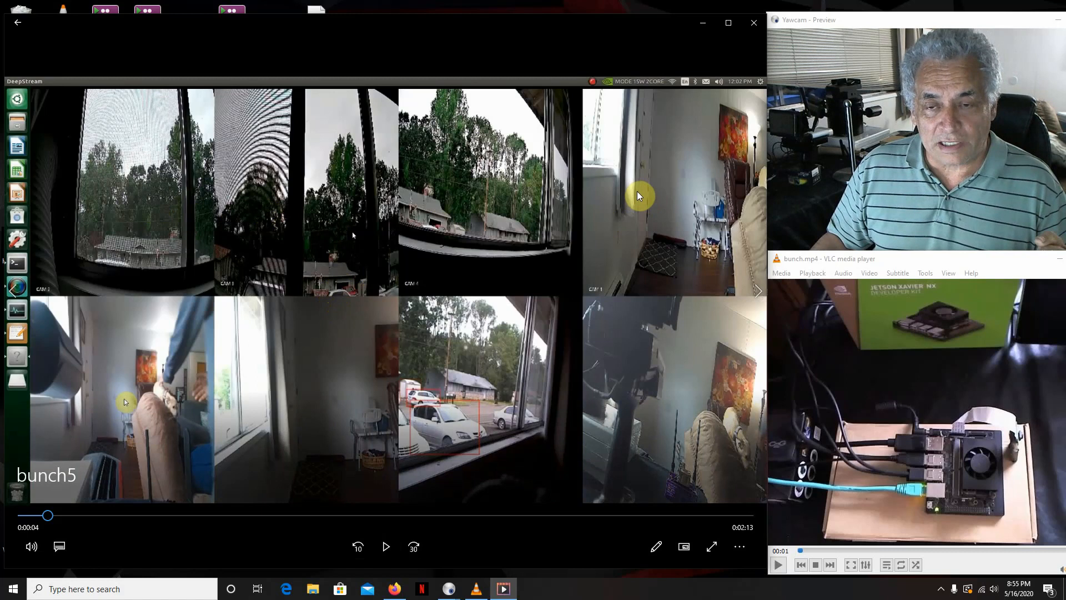
mouse_move(272, 443)
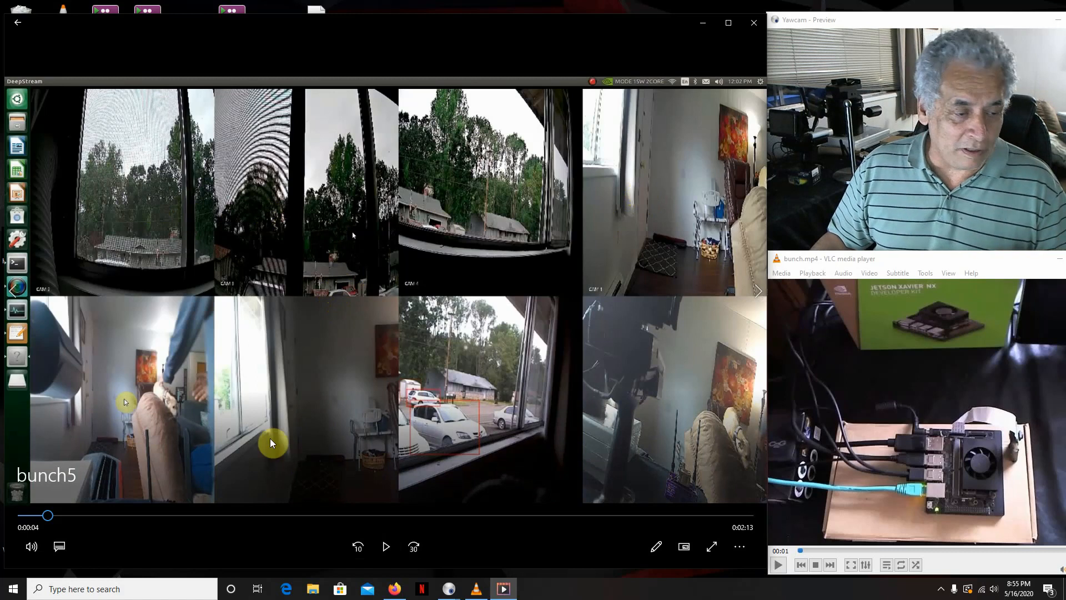
mouse_move(140, 426)
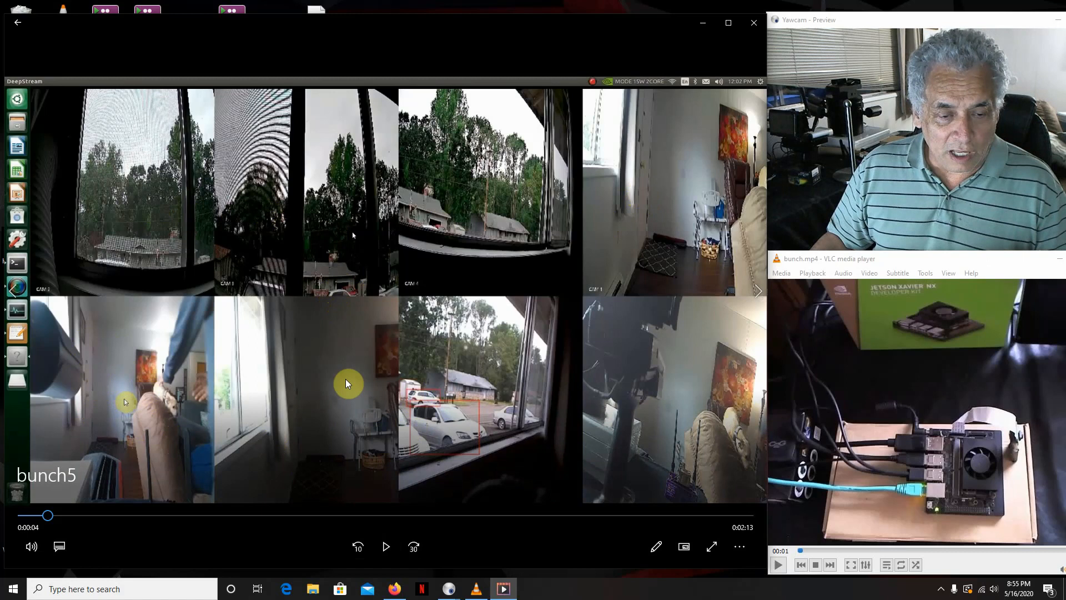
mouse_move(316, 367)
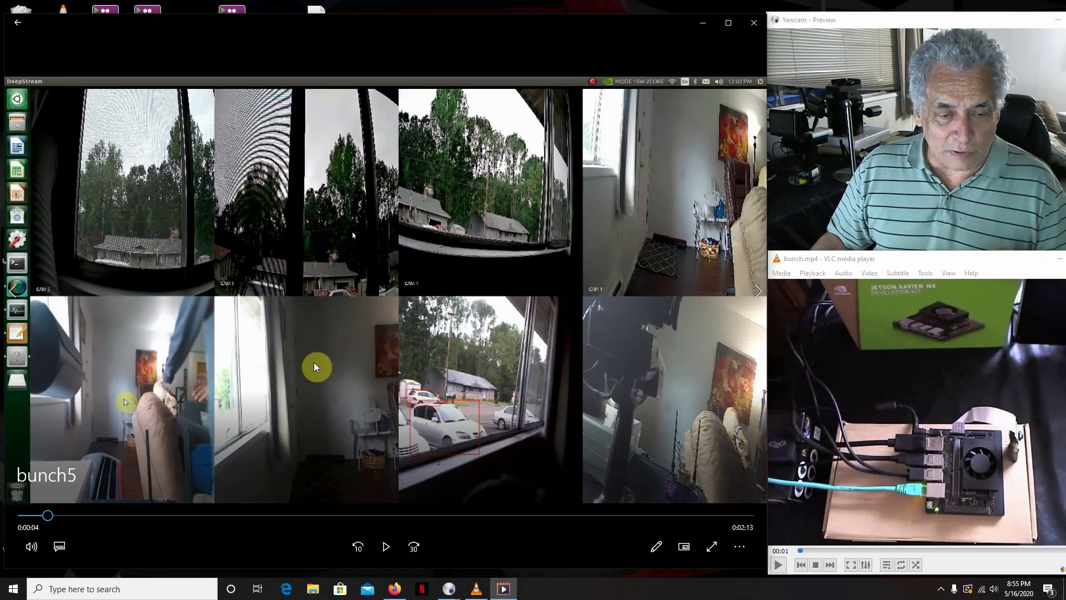
mouse_move(654, 387)
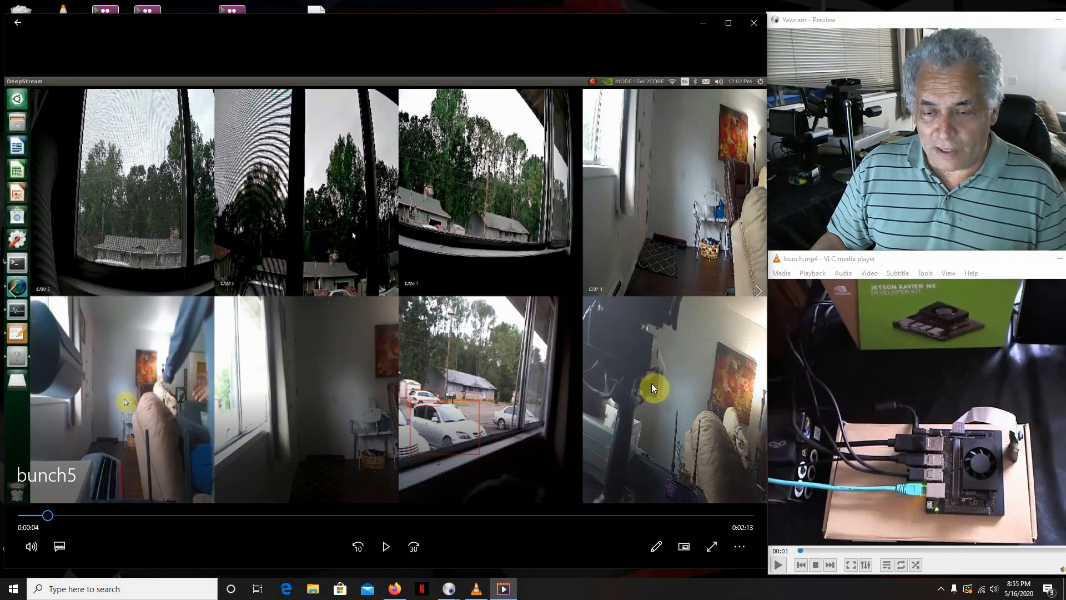
mouse_move(526, 533)
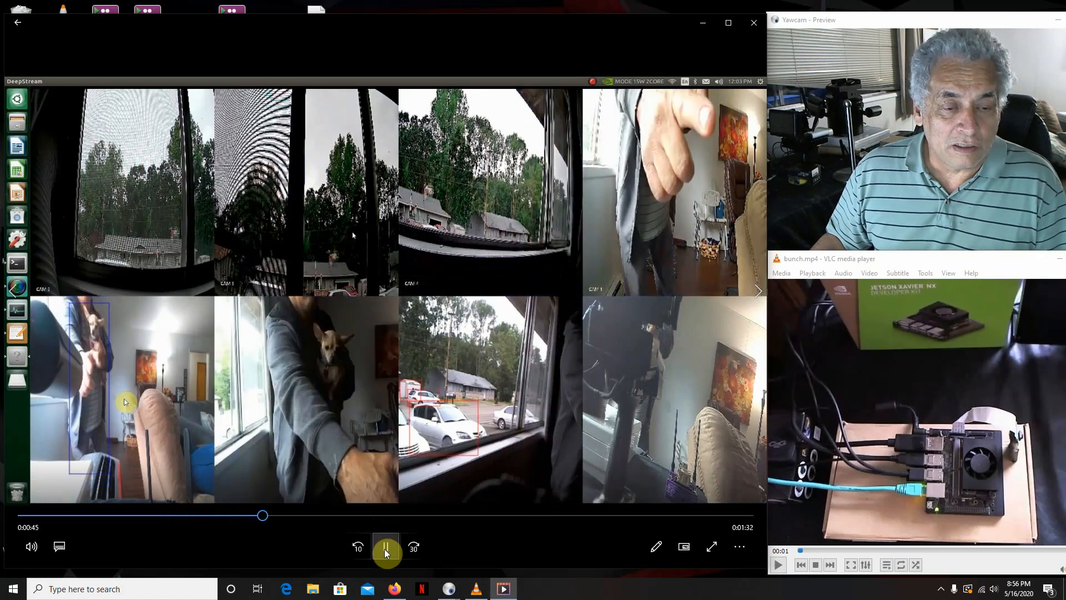
left_click(386, 547)
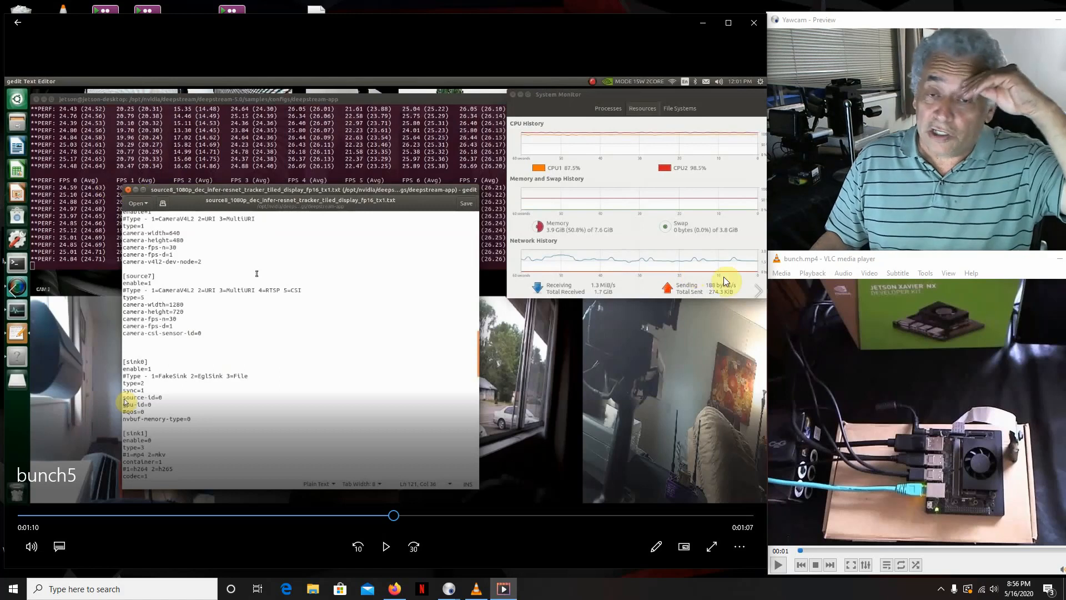
mouse_move(671, 173)
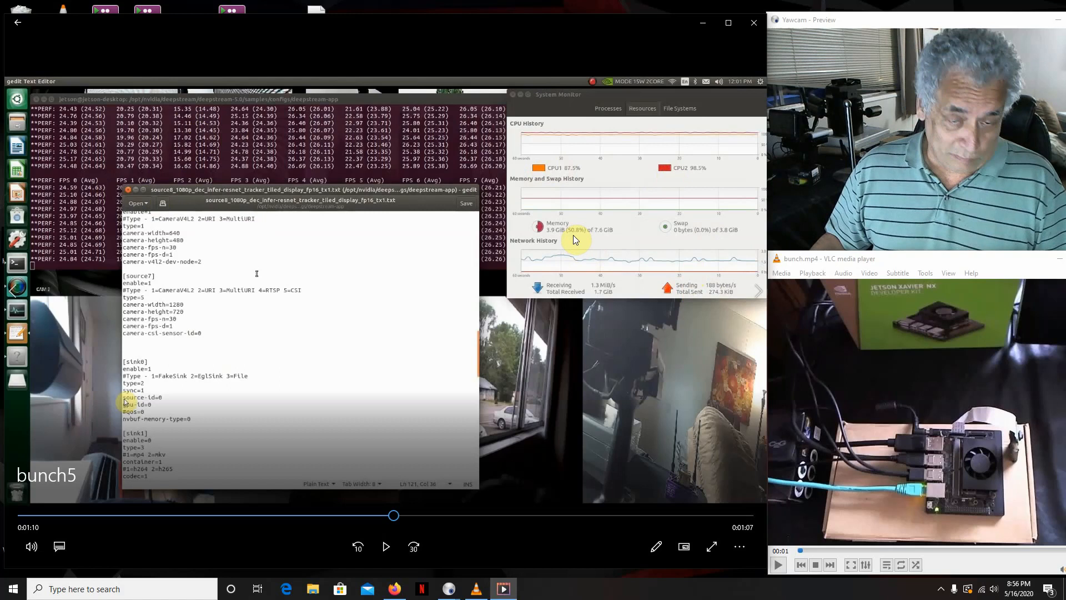
mouse_move(534, 218)
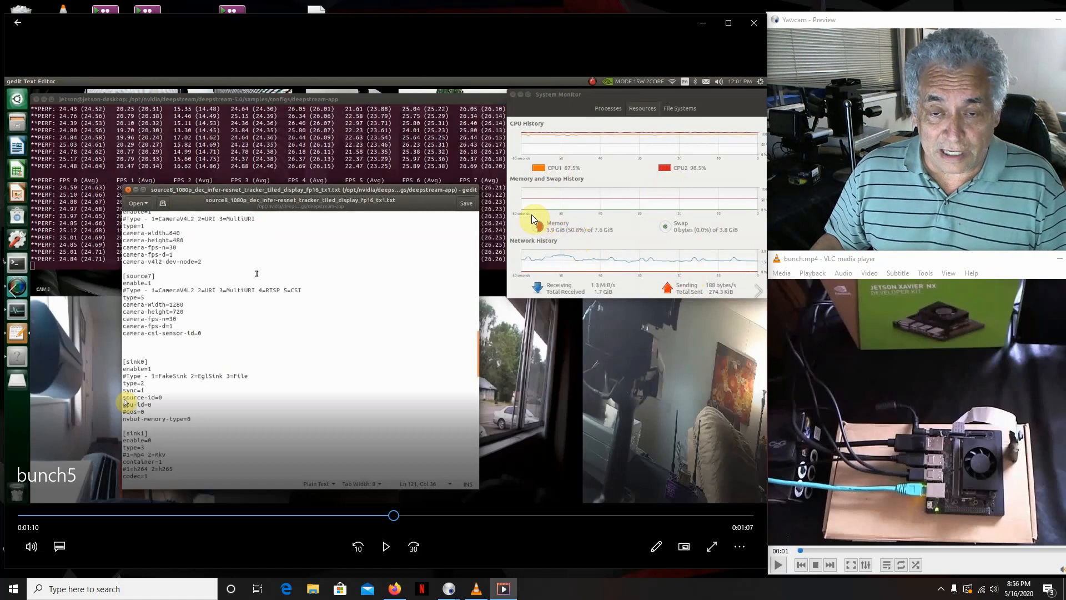
mouse_move(545, 303)
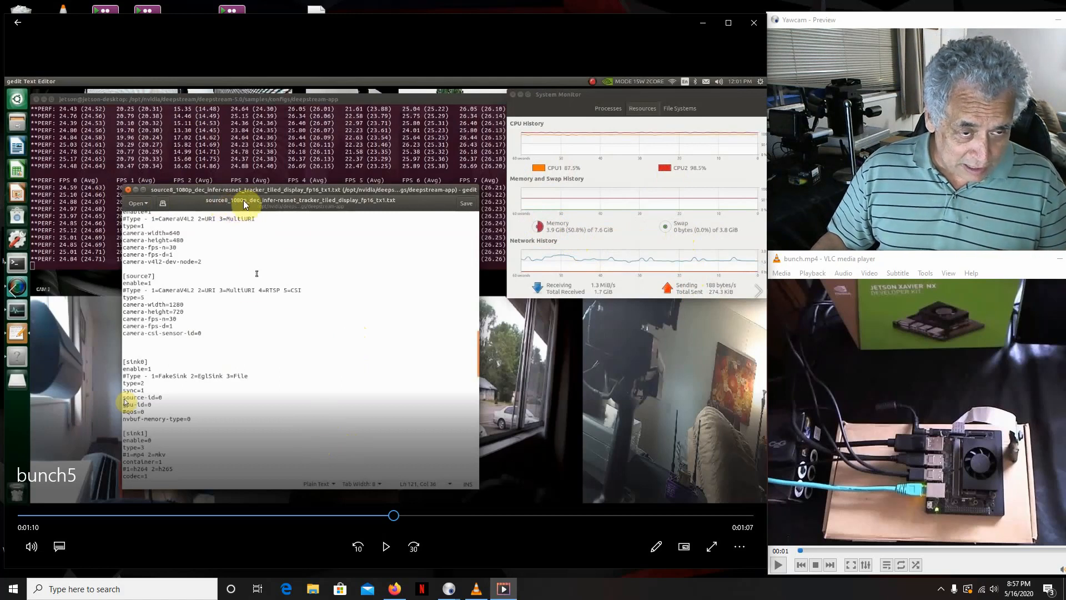
mouse_move(266, 207)
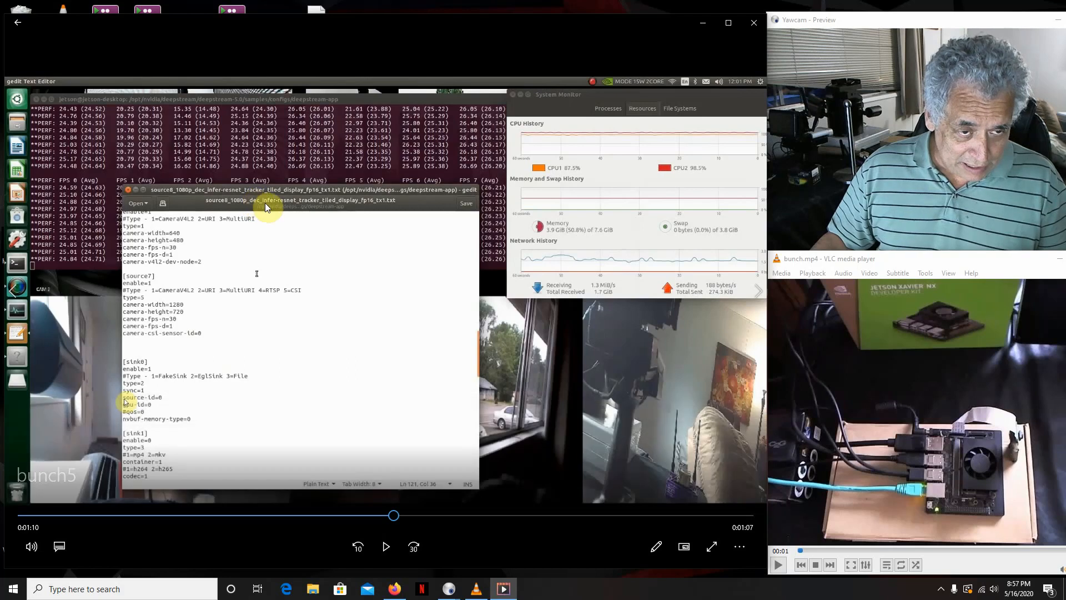
mouse_move(328, 208)
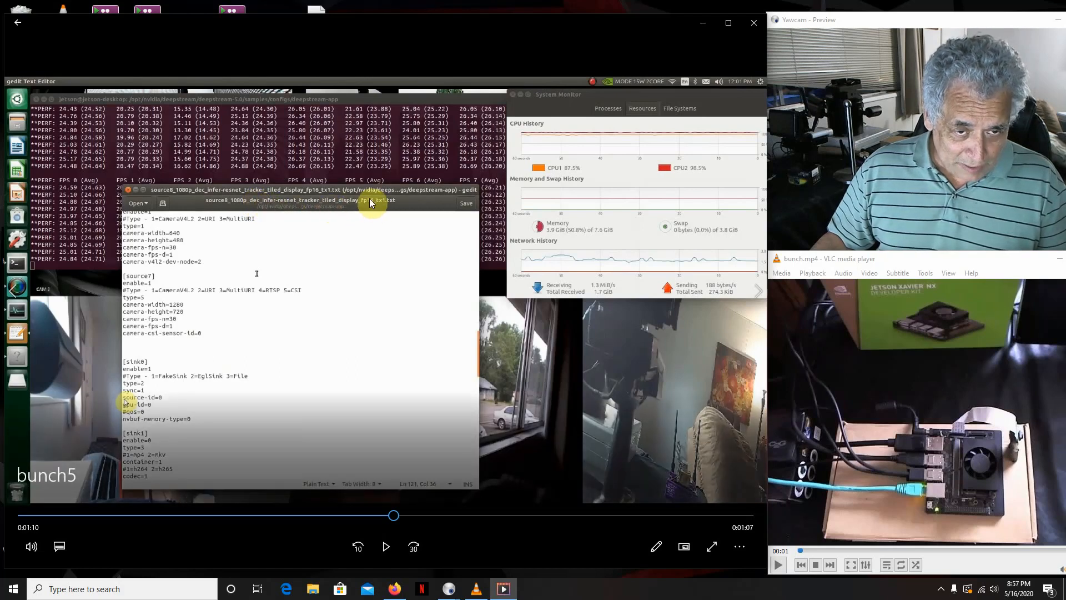
mouse_move(354, 282)
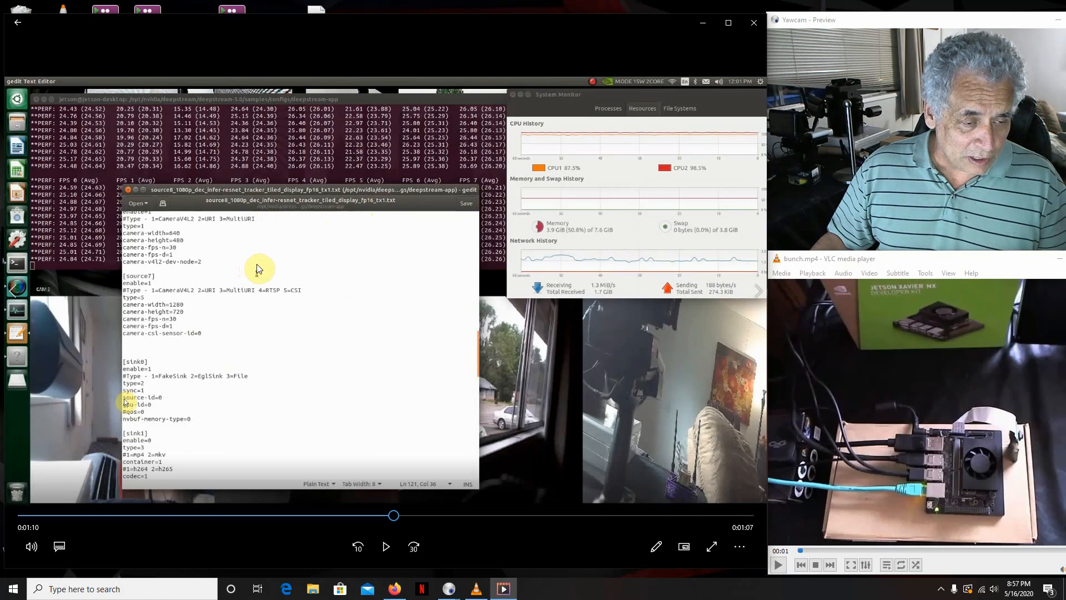
mouse_move(264, 268)
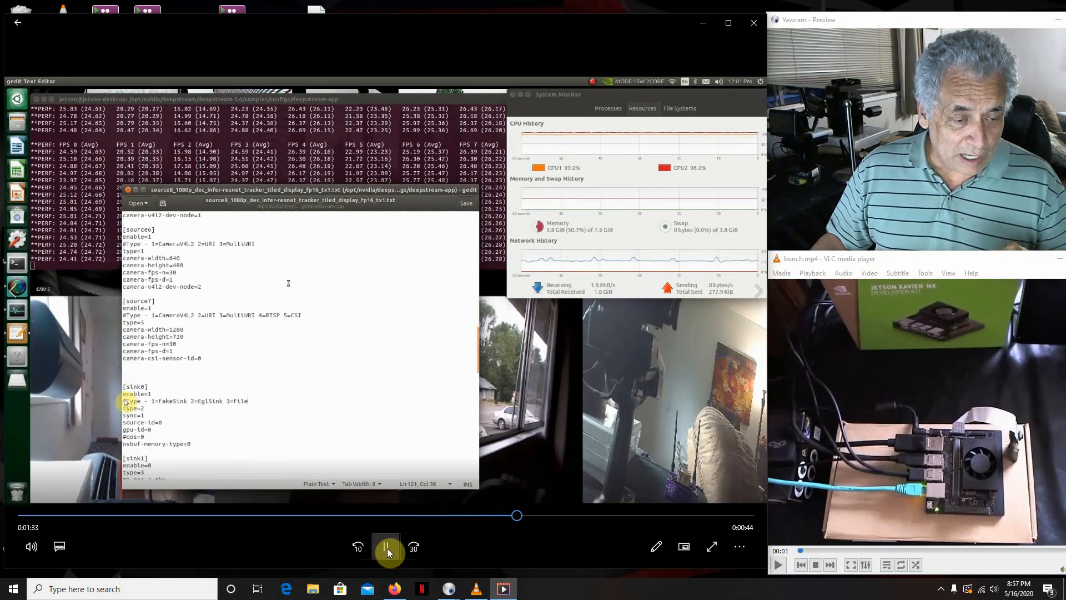
Let the recording run to about 1:51, showing the streammux and primary-gie config sections.
scroll("down", 3)
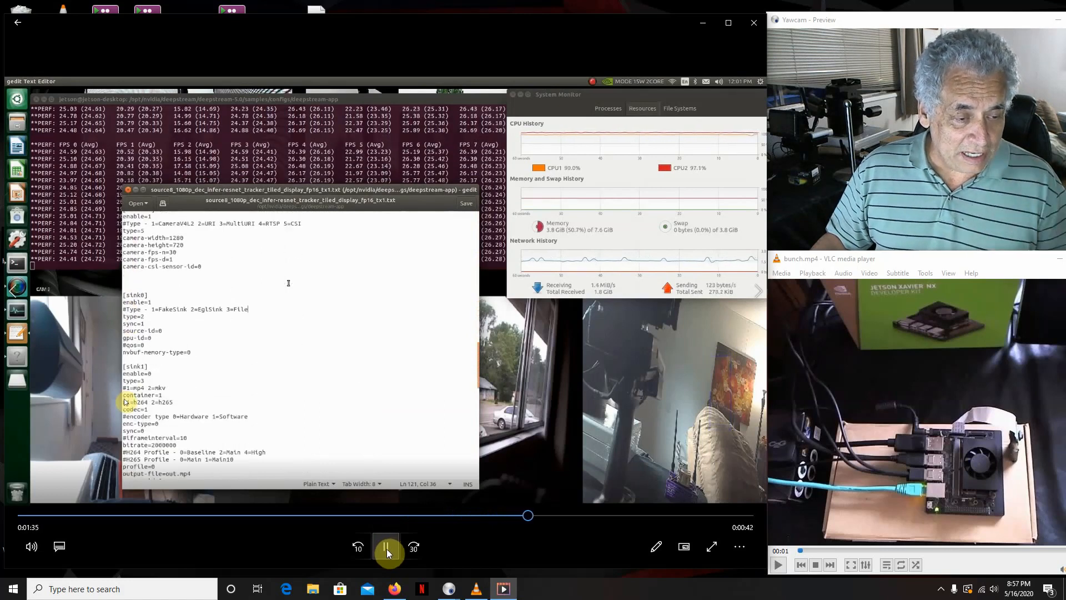
scroll("down", 3)
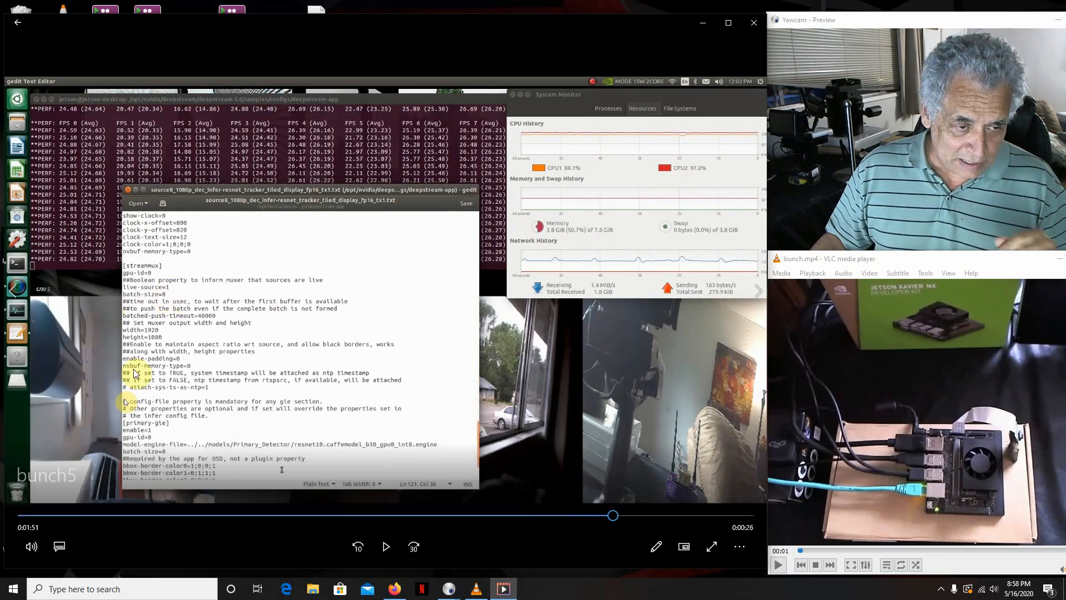
mouse_move(434, 529)
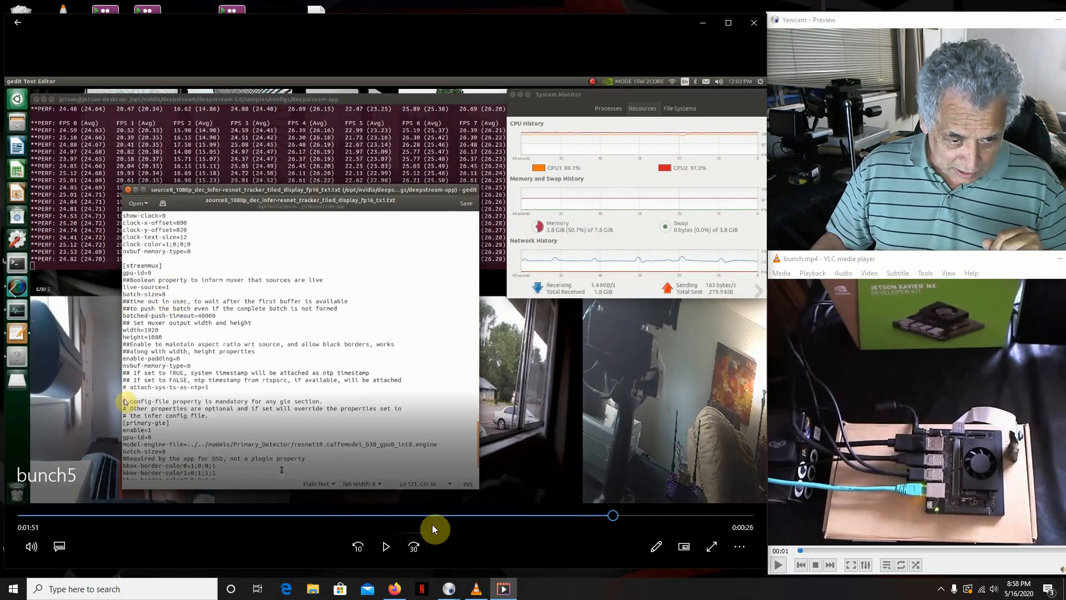
Resume the recording, pause at 1:54 on the model-engine settings, then resume again.
left_click(386, 546)
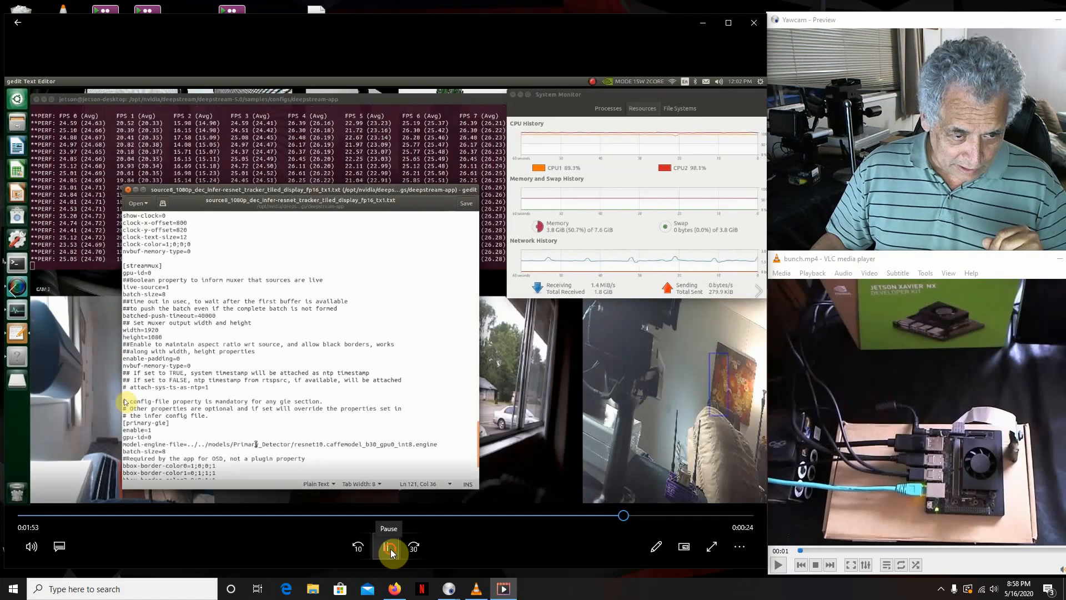
left_click(389, 547)
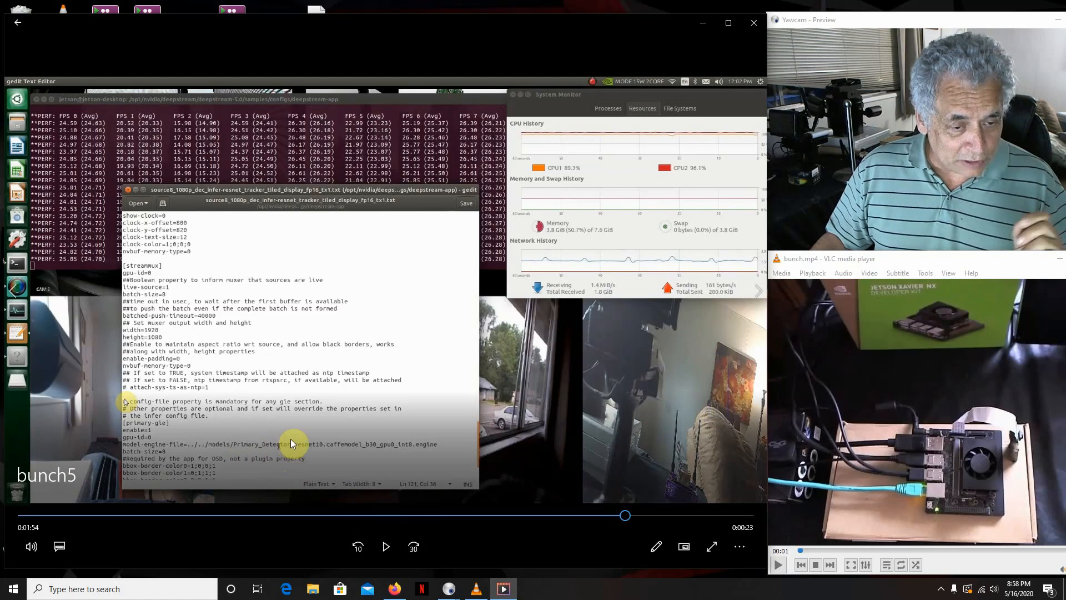
mouse_move(278, 446)
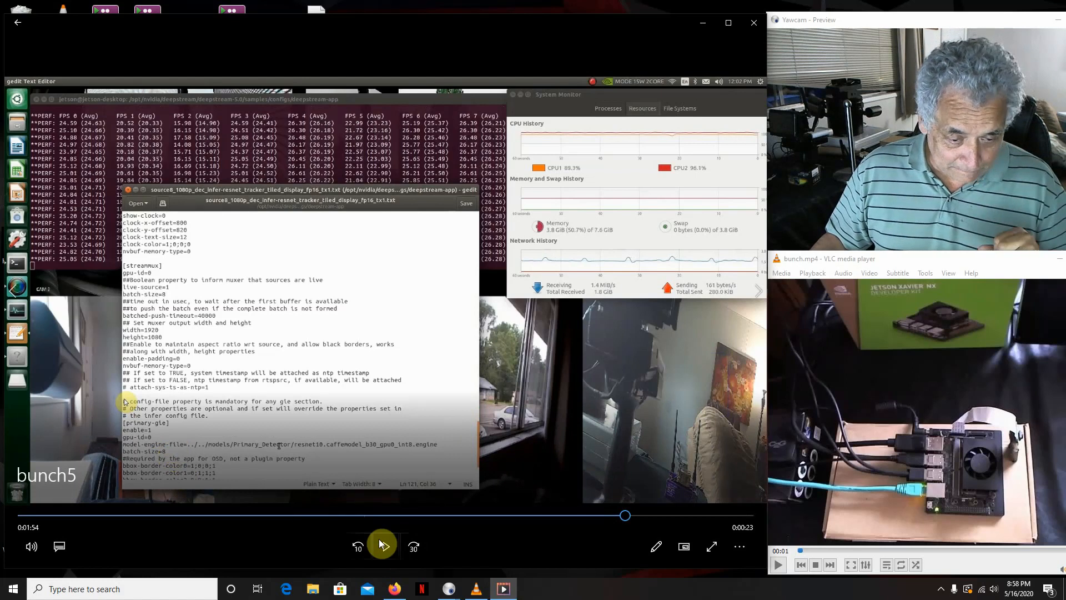
left_click(383, 545)
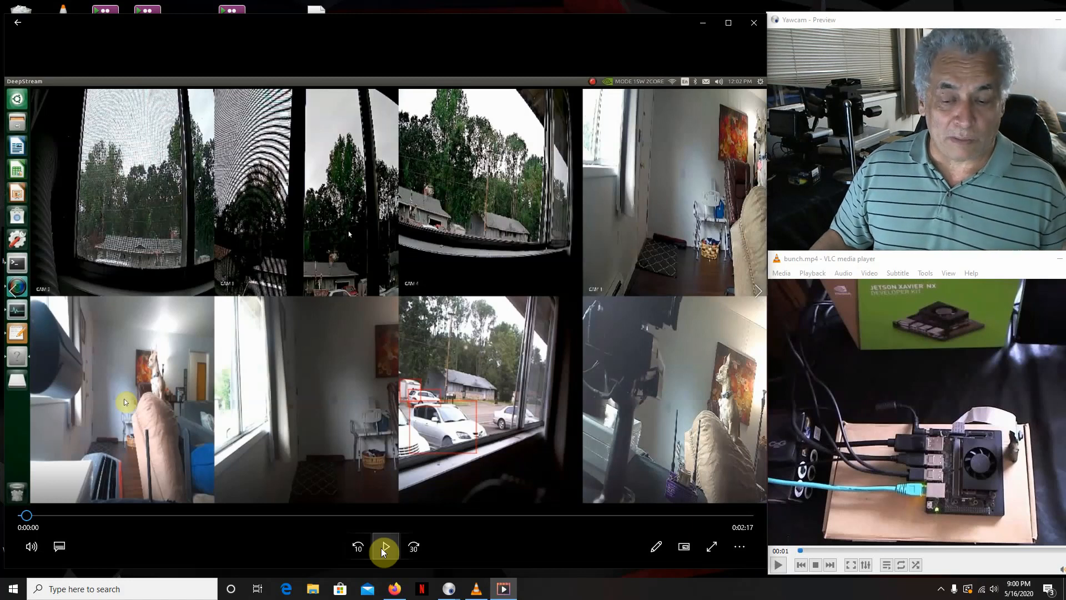
left_click(386, 547)
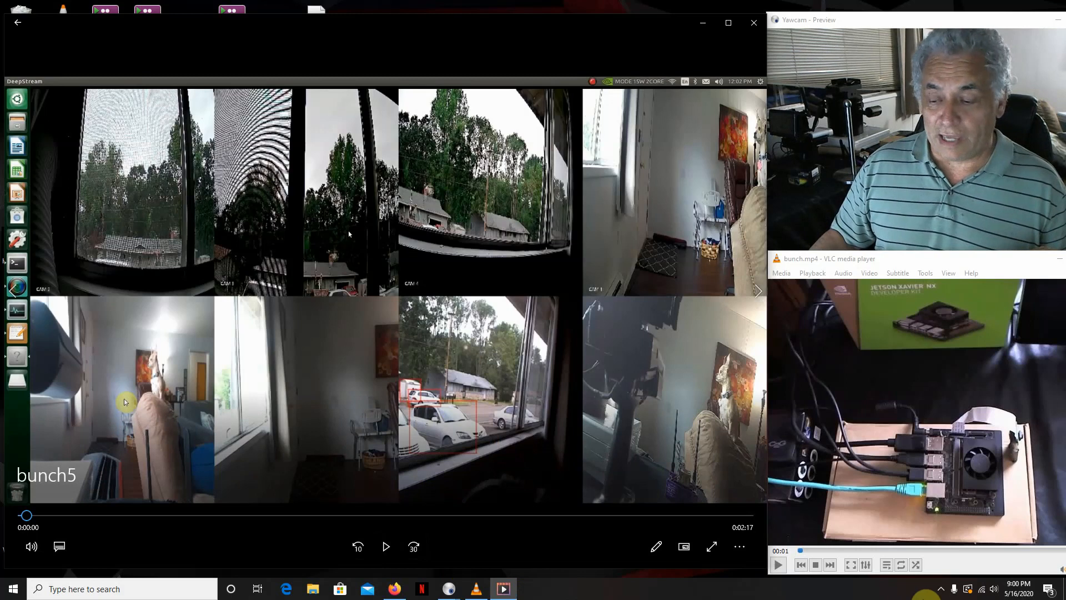